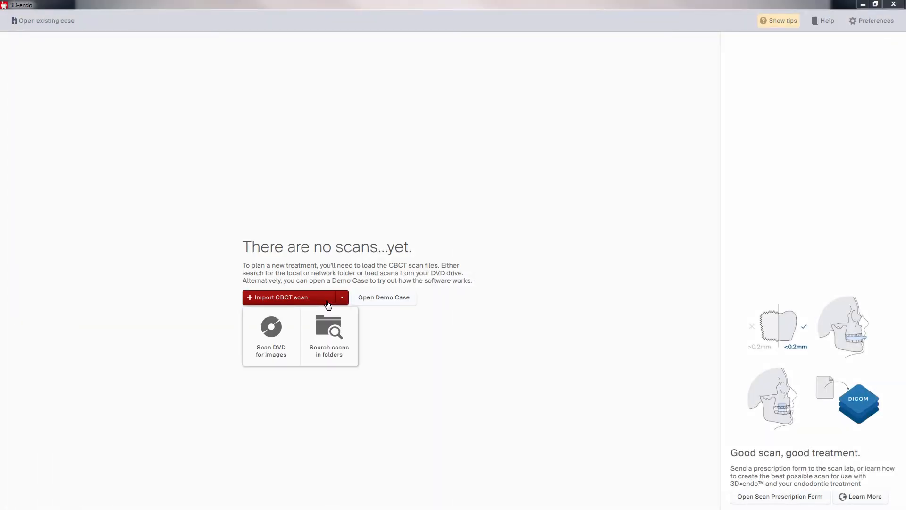
pyautogui.moveTo(329, 335)
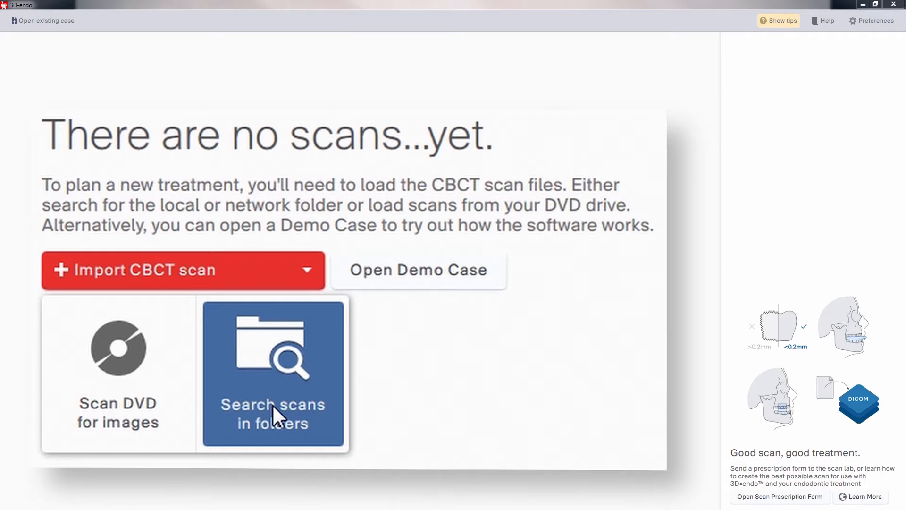
# Step: Search folders for scans and select Desktop\CBCT scans\Demo CBCT scan as the source
pyautogui.click(272, 373)
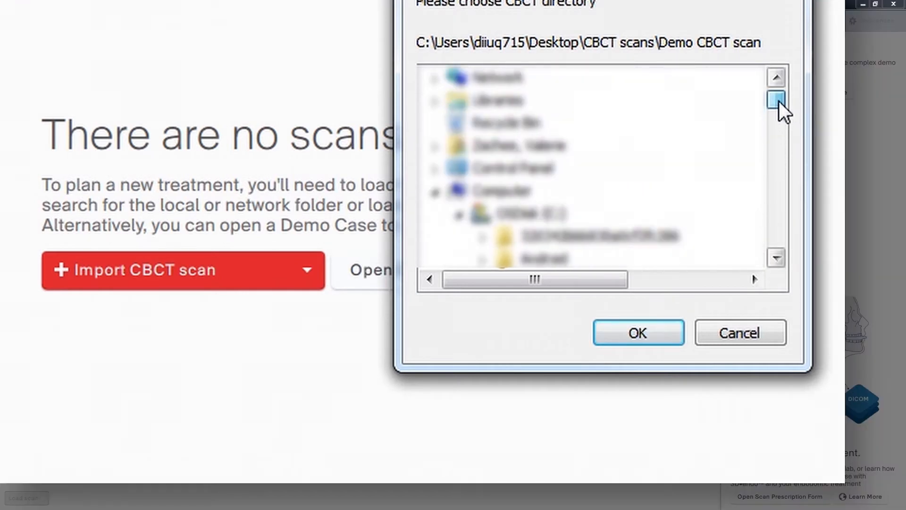
pyautogui.scroll(-3)
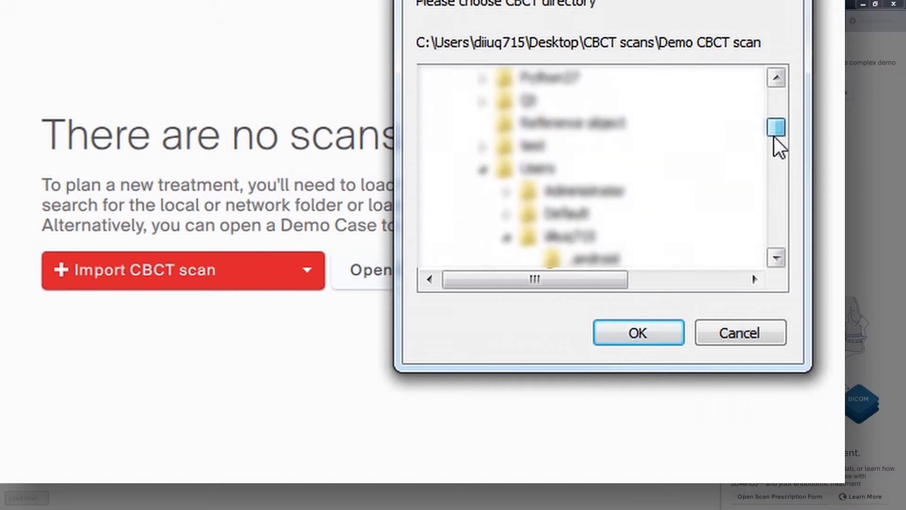
pyautogui.scroll(-3)
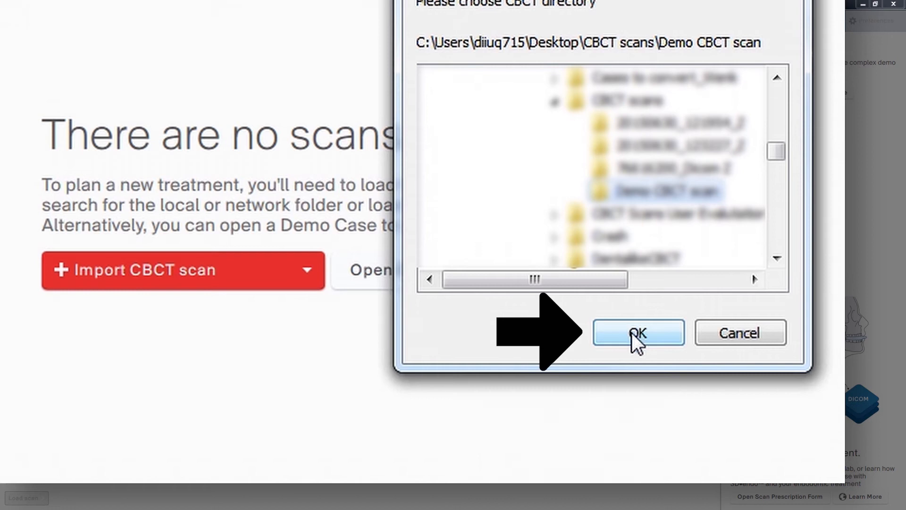
pyautogui.click(637, 332)
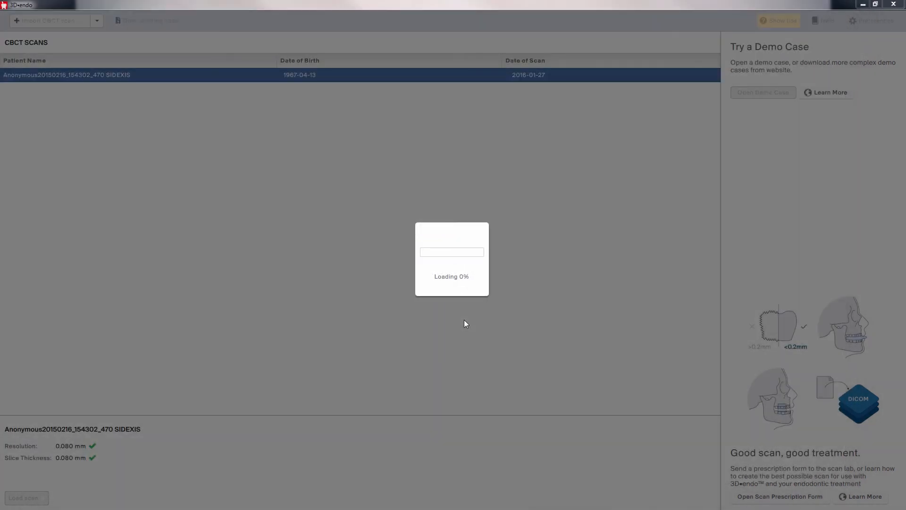